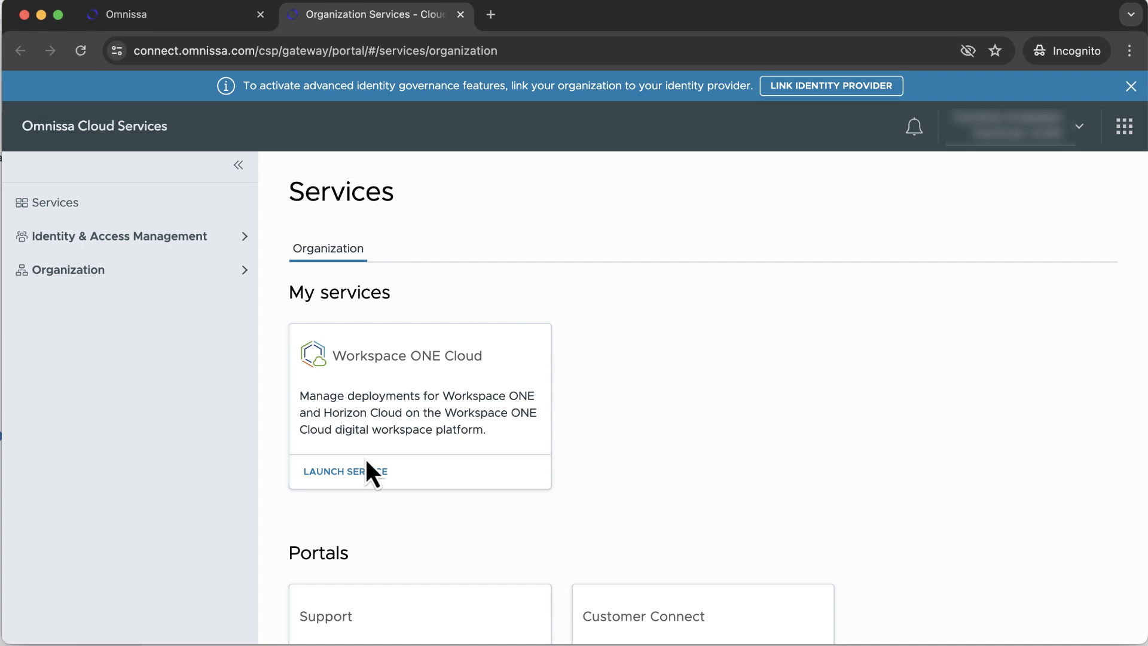
Step: Launch Workspace ONE Cloud, then launch the Horizon Cloud service from its tile
click(343, 471)
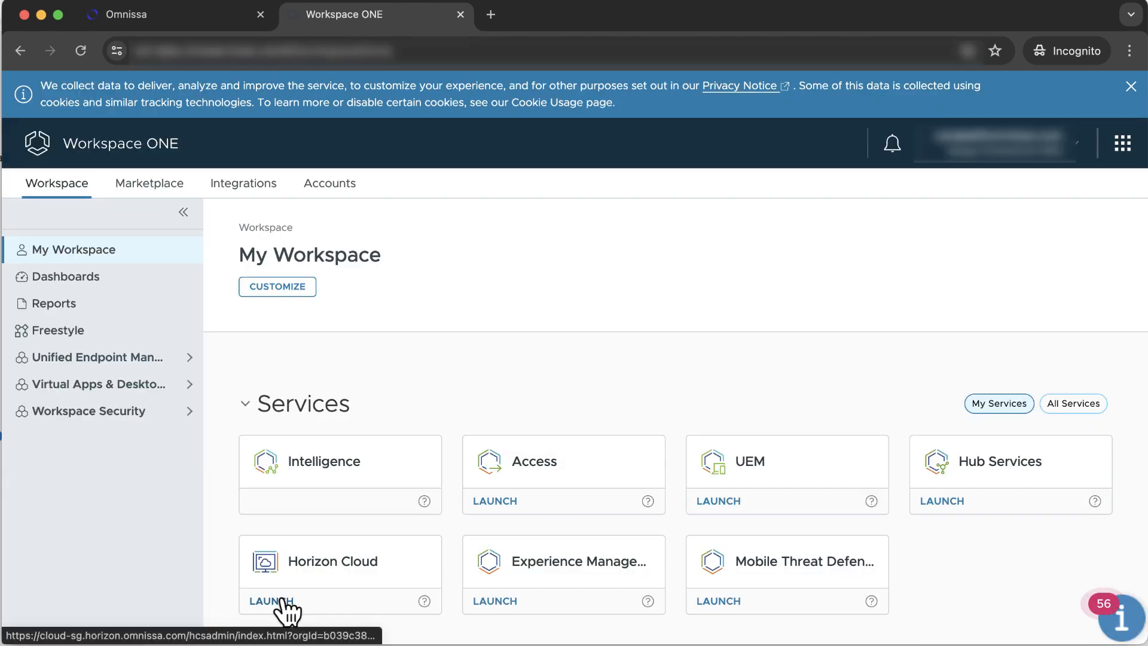
click(267, 600)
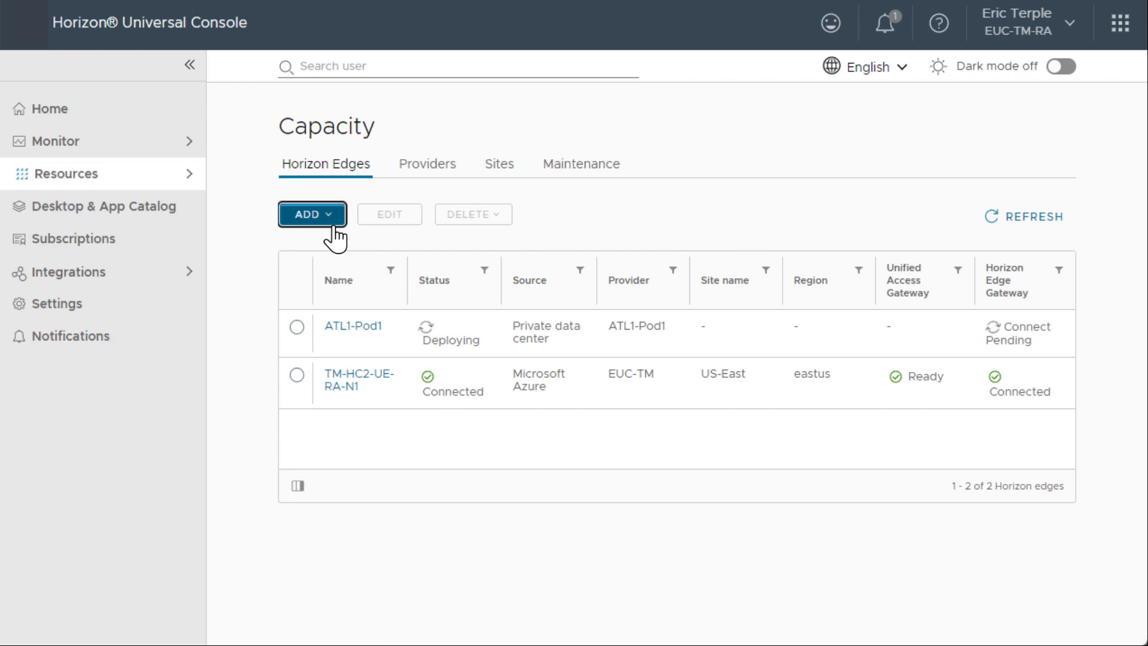
Step: Add a new Horizon Edge with the EUCTM-Azure provider details and its Azure region
click(311, 214)
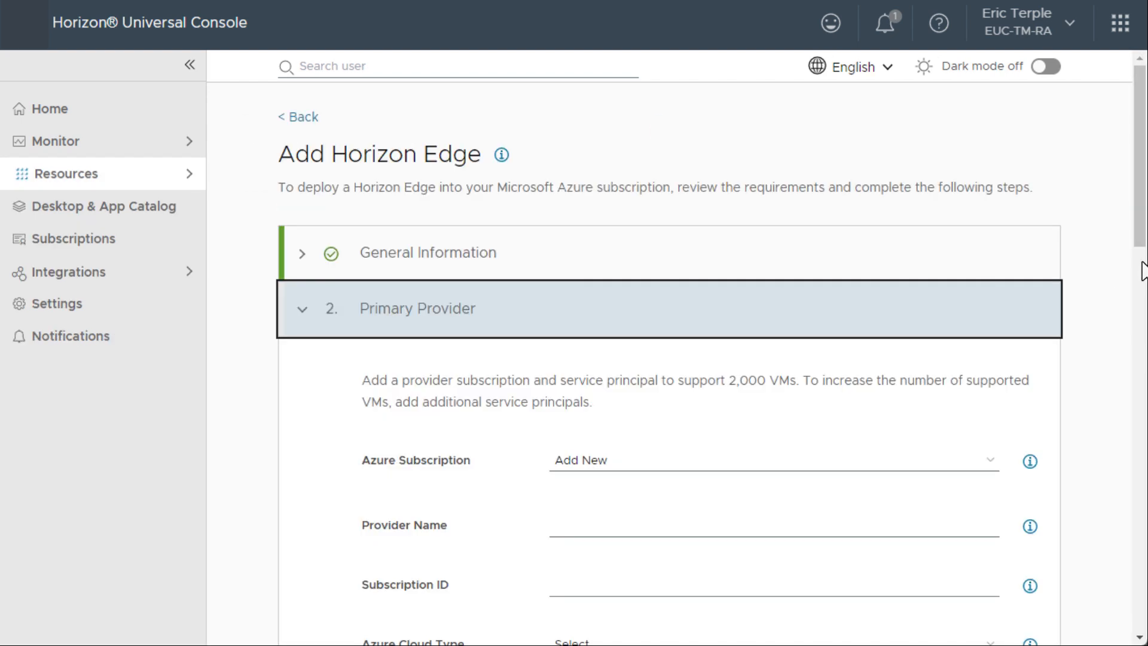
scroll(down, 3)
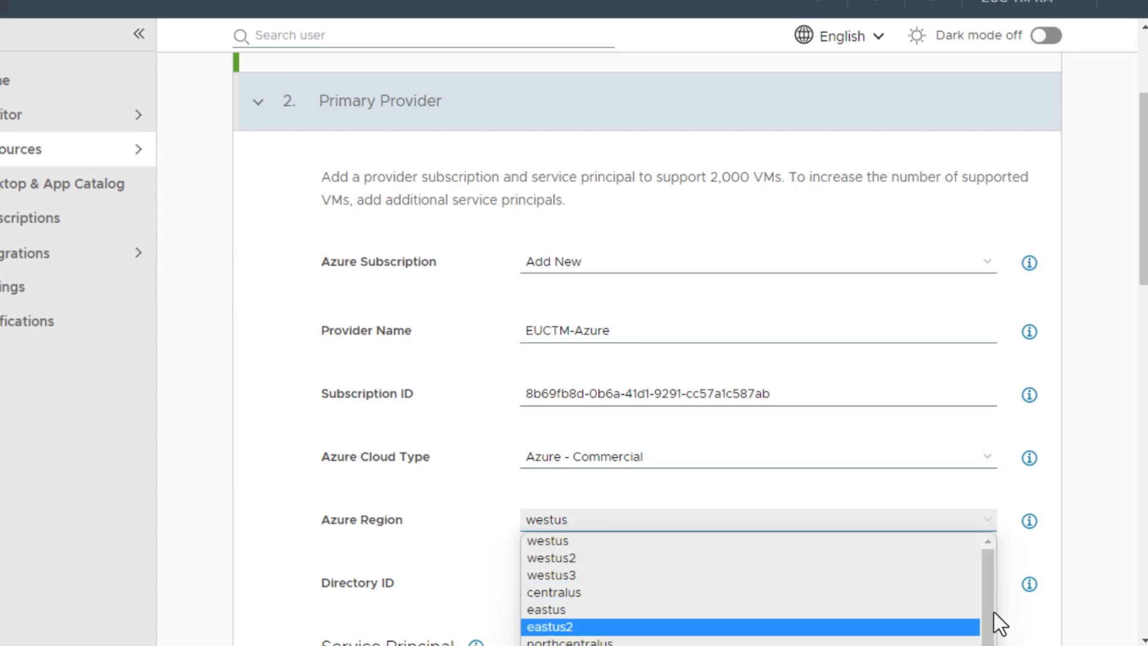
click(547, 609)
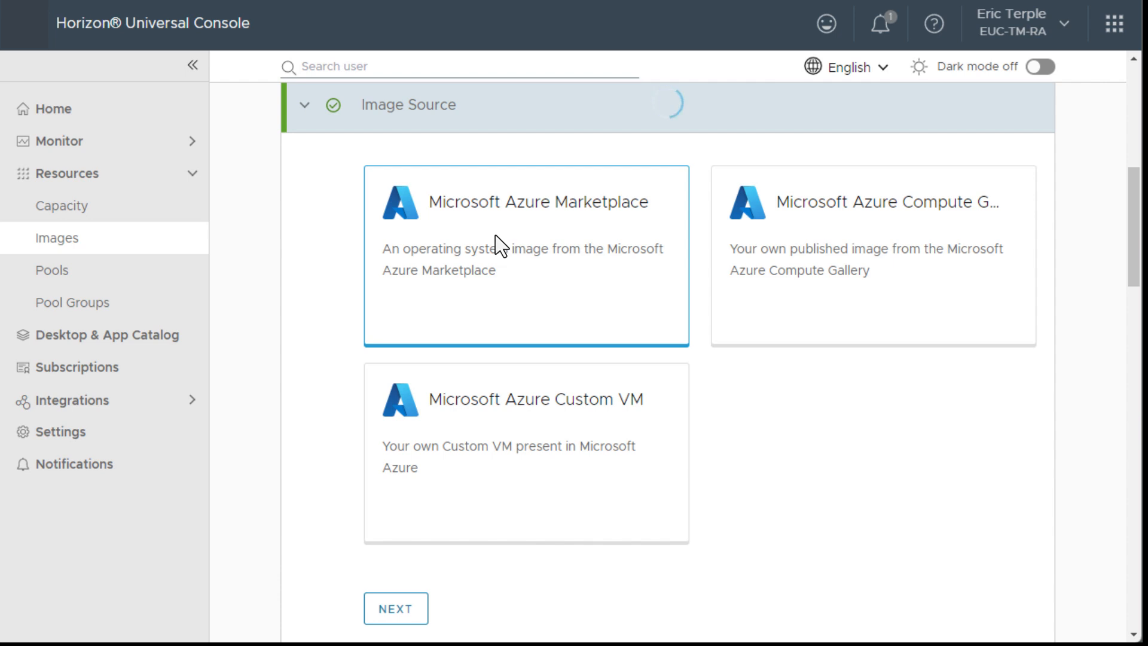
Step: Choose Microsoft Azure Marketplace as the source for the new image
click(395, 625)
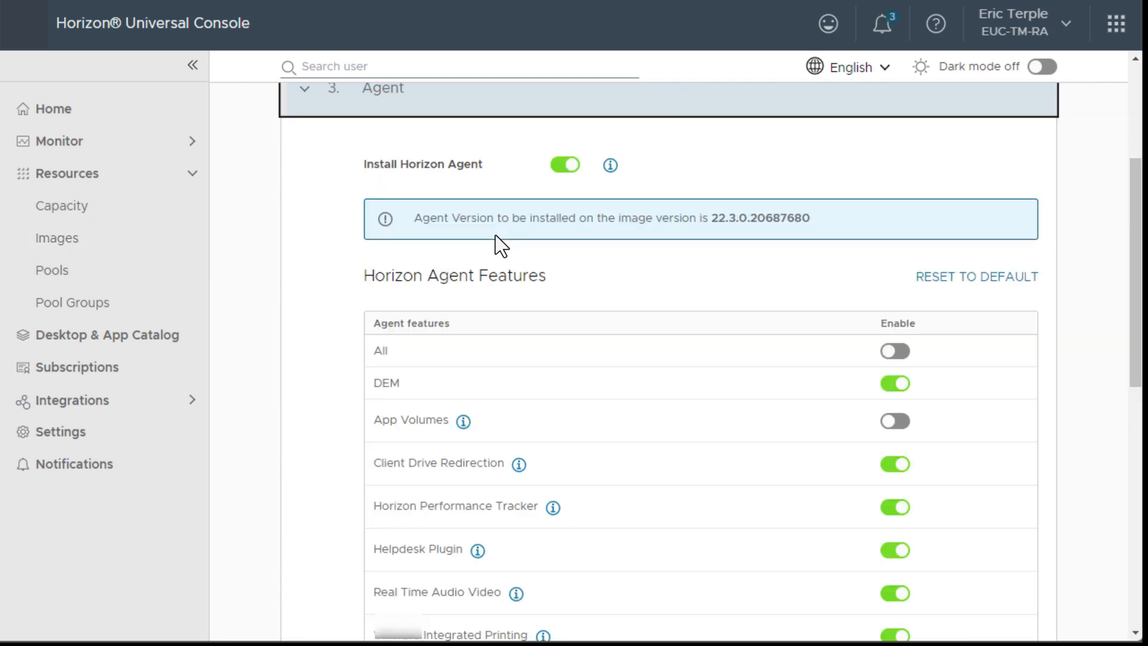
mouse_move(1131, 416)
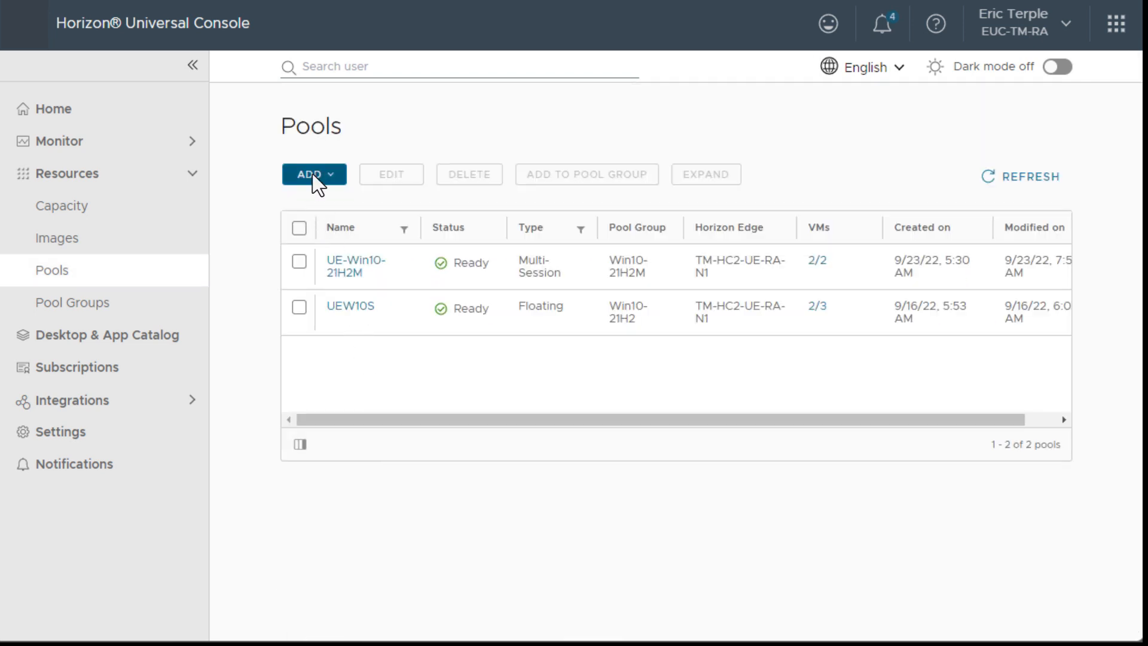
Step: Start a new Microsoft Azure pool named EUC-TM-Admin, a multi-session pool for admins
click(313, 175)
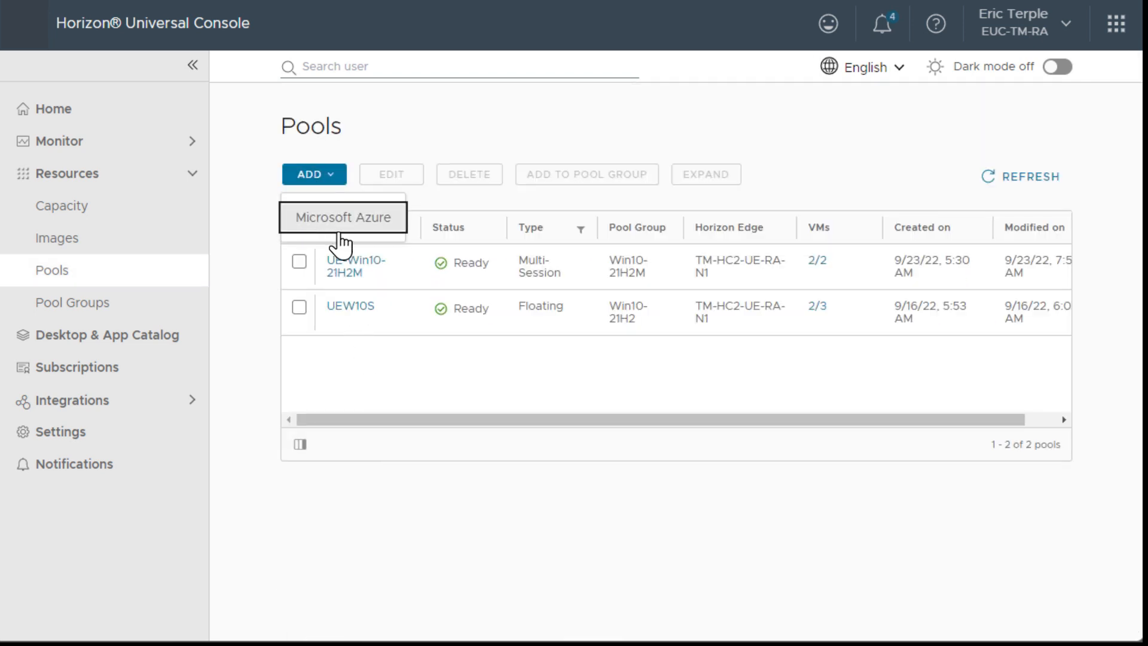
click(342, 217)
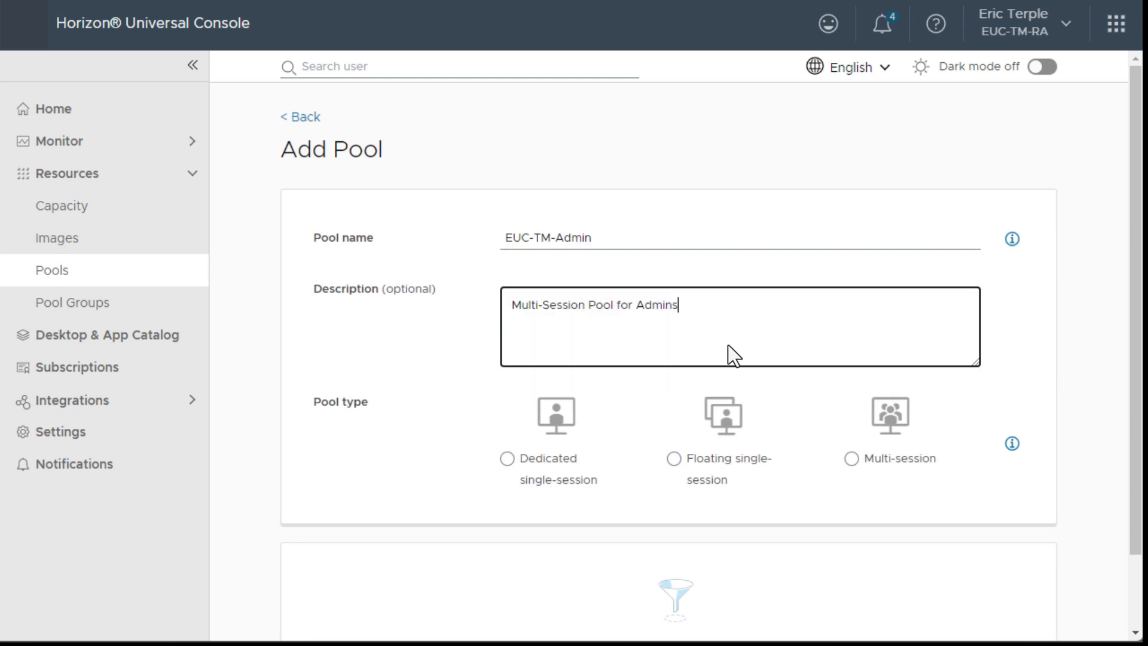
click(849, 459)
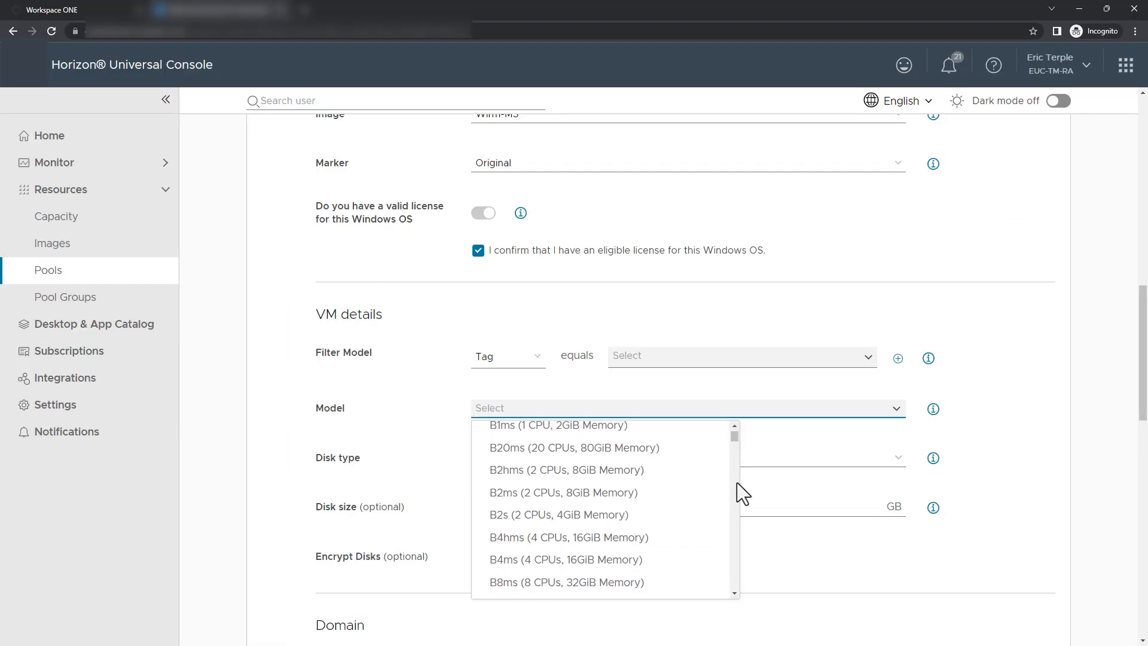
scroll(down, 3)
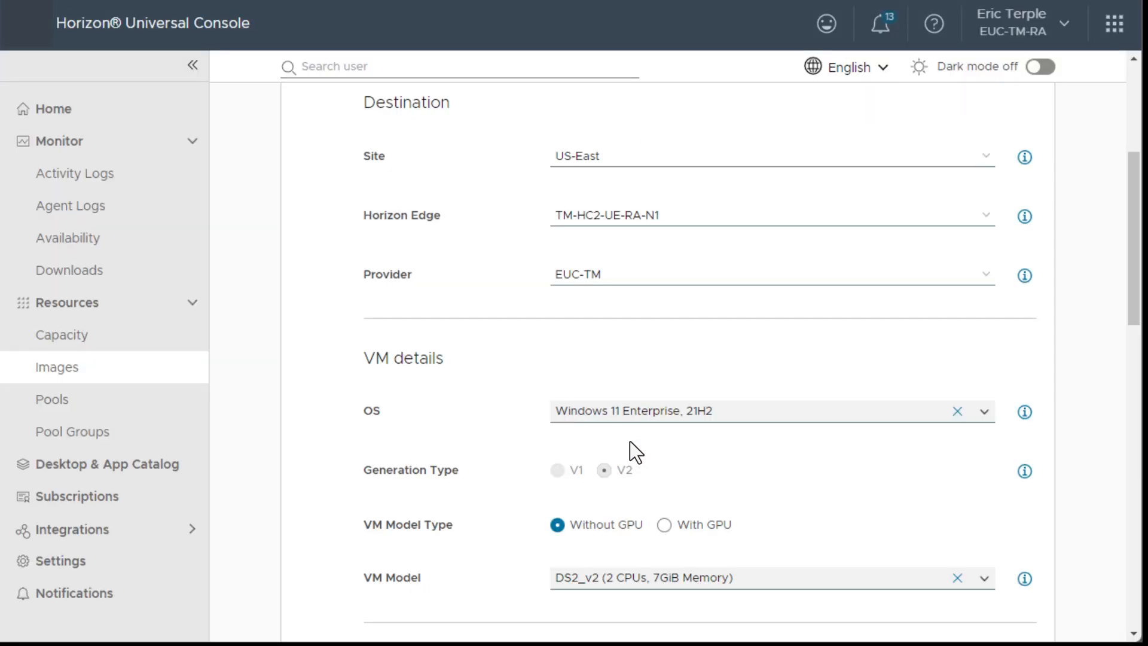
mouse_move(665, 542)
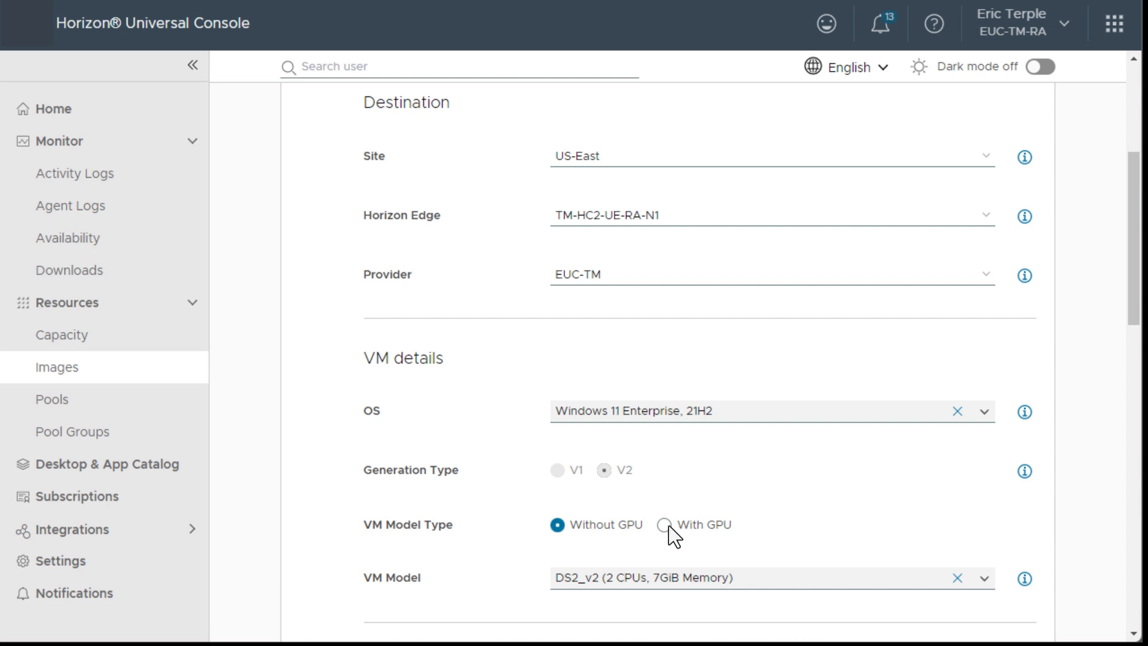
Step: Set the pool's power management mode to Optimized for cost
scroll(down, 3)
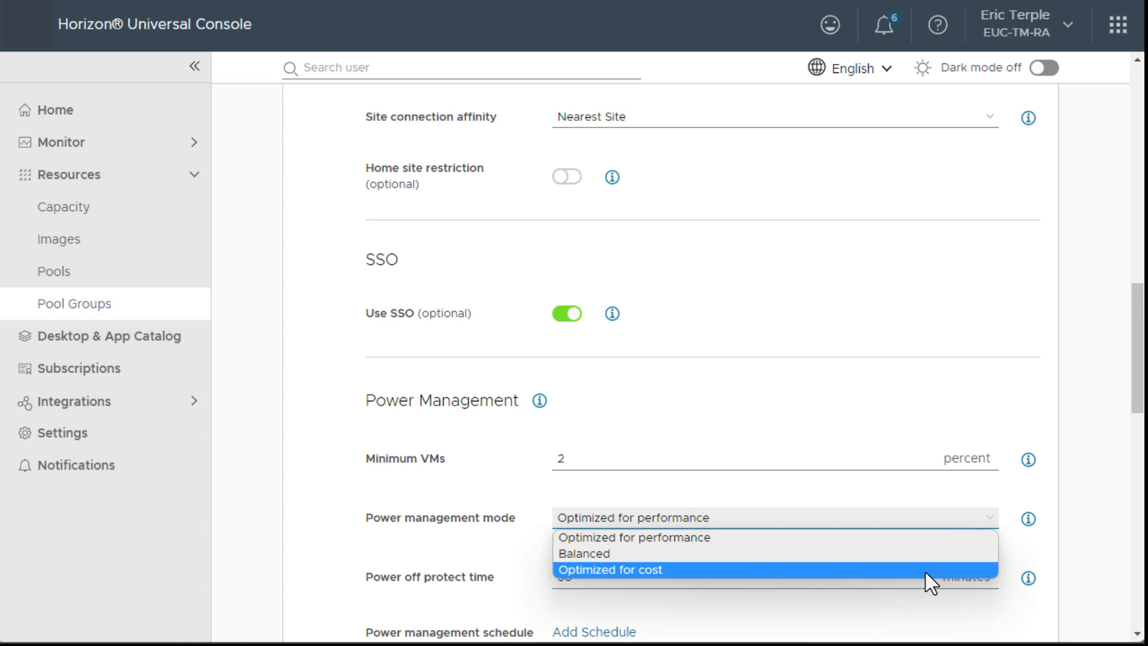
click(608, 568)
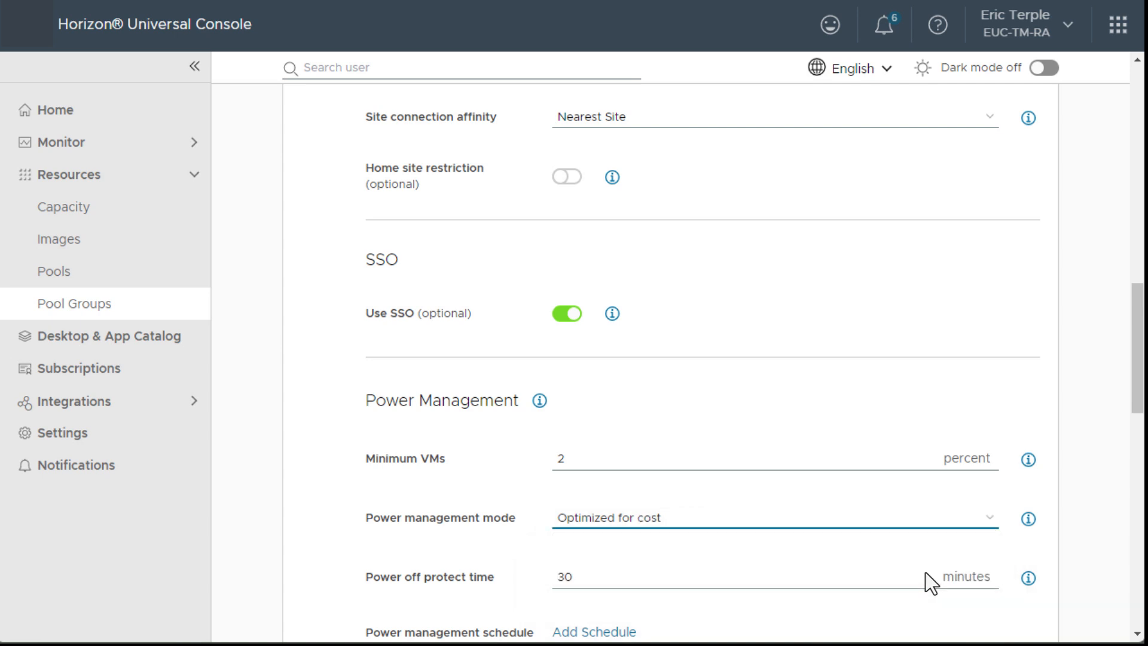
scroll(down, 3)
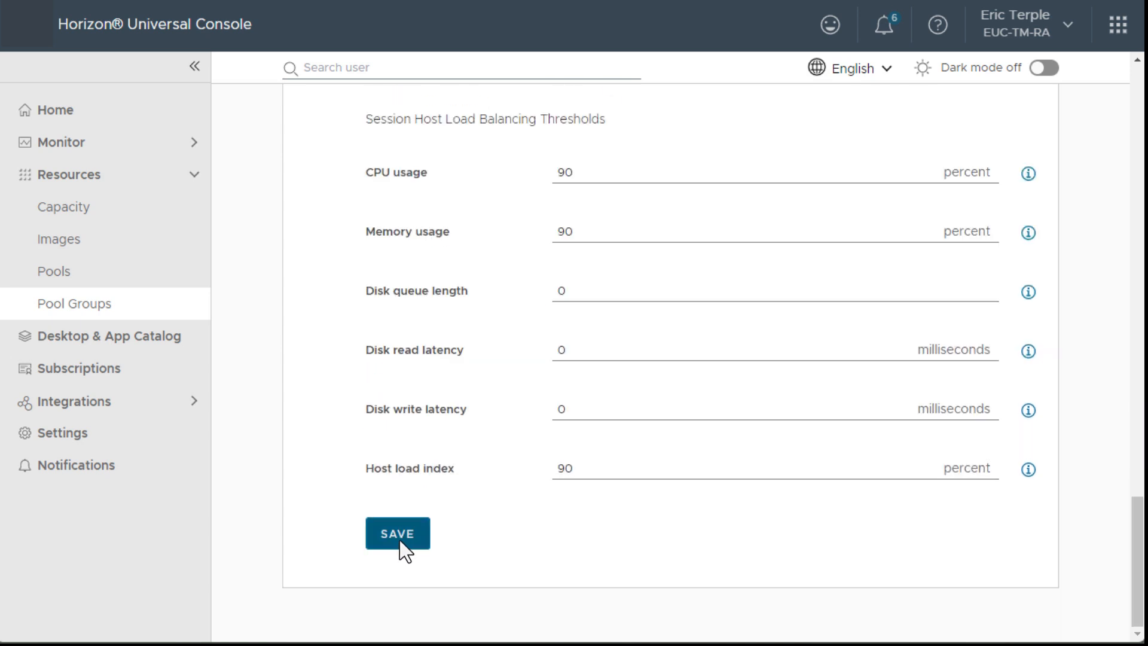
Step: Save the pool, entitle the labadmin group and make PG-Win11-ADMIN deliver published desktops
click(397, 533)
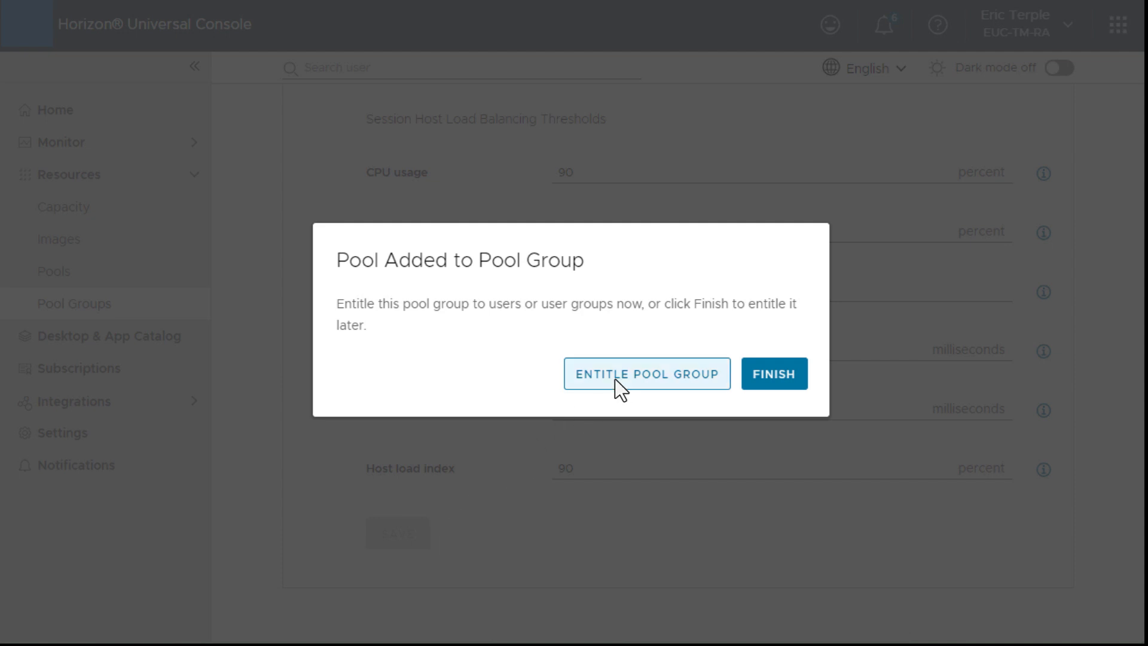
click(647, 373)
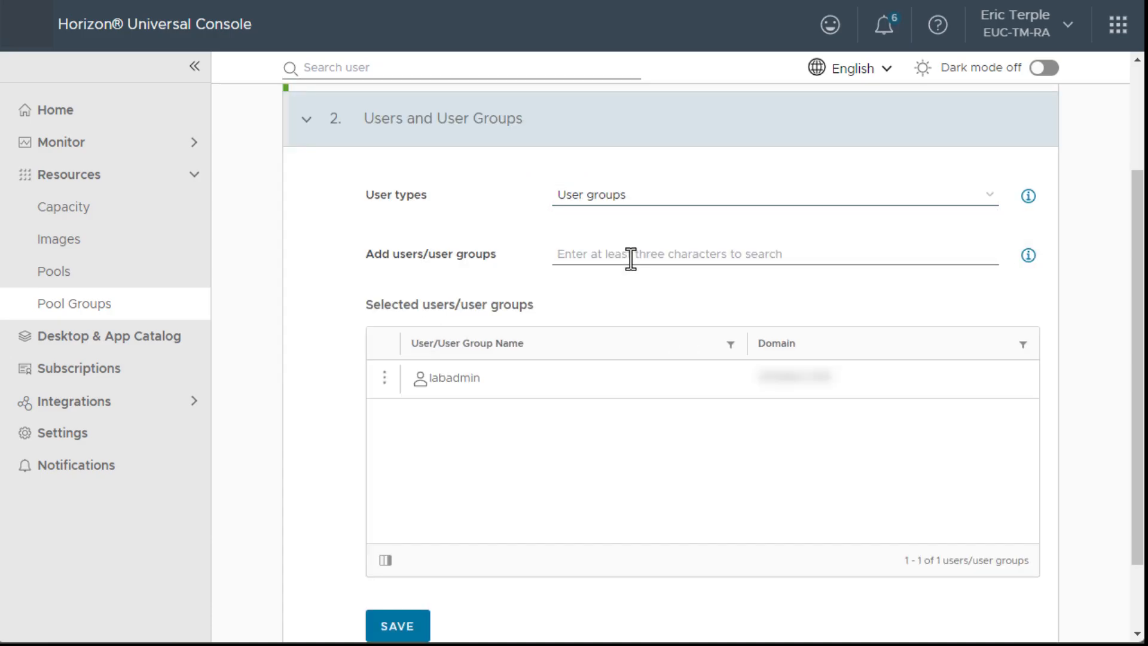
text(admins)
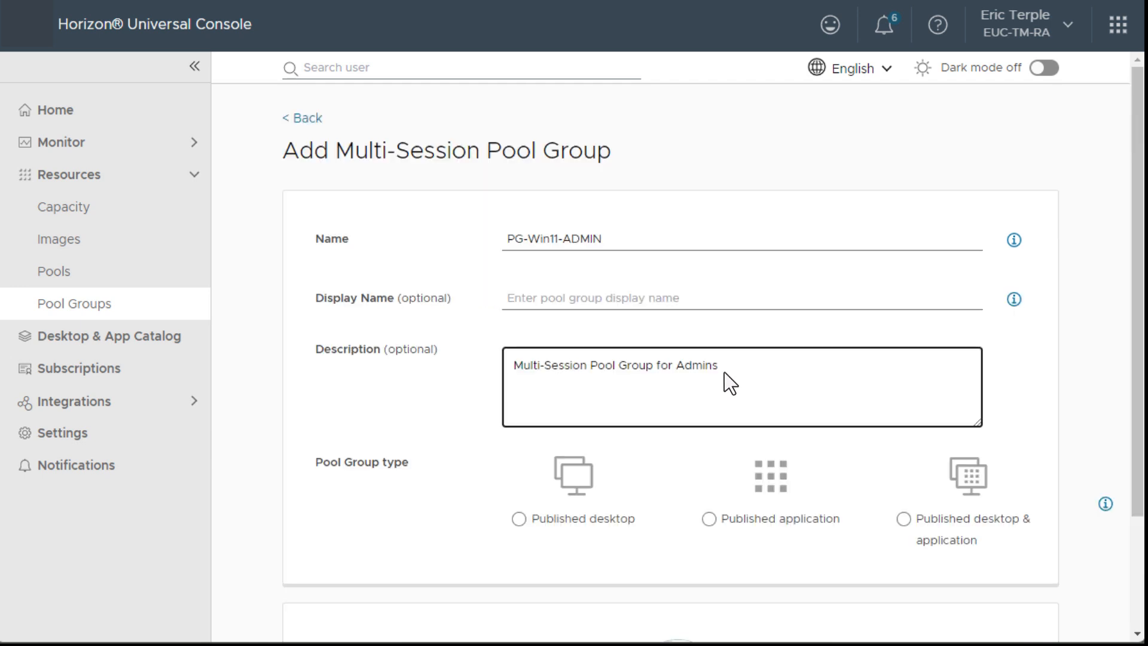
mouse_move(602, 488)
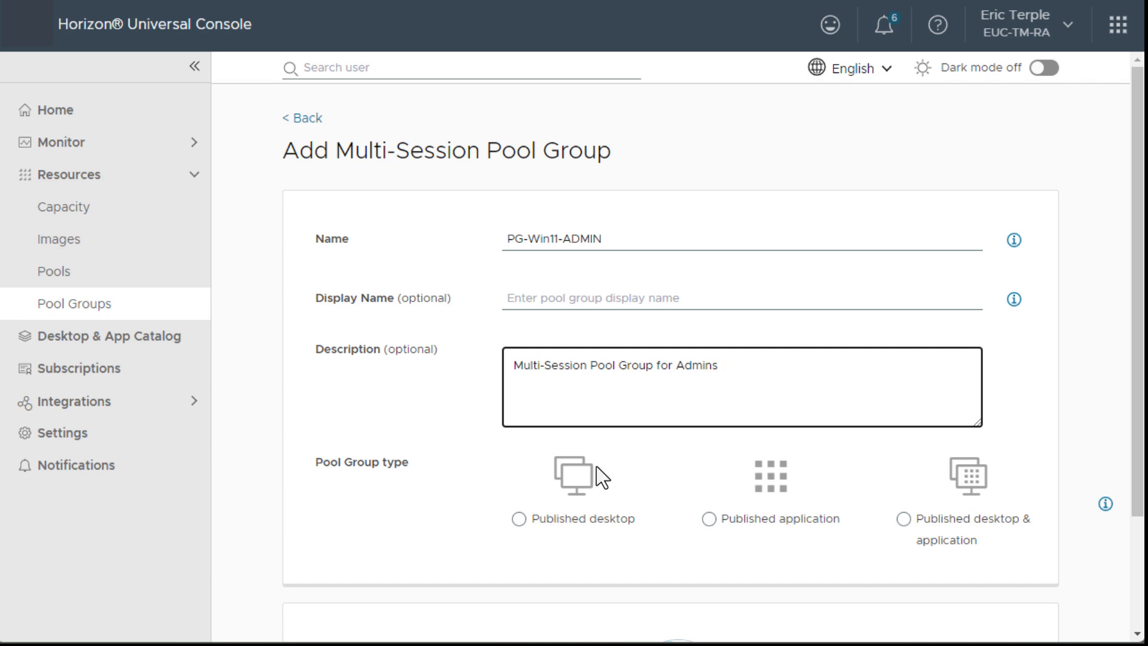
click(517, 518)
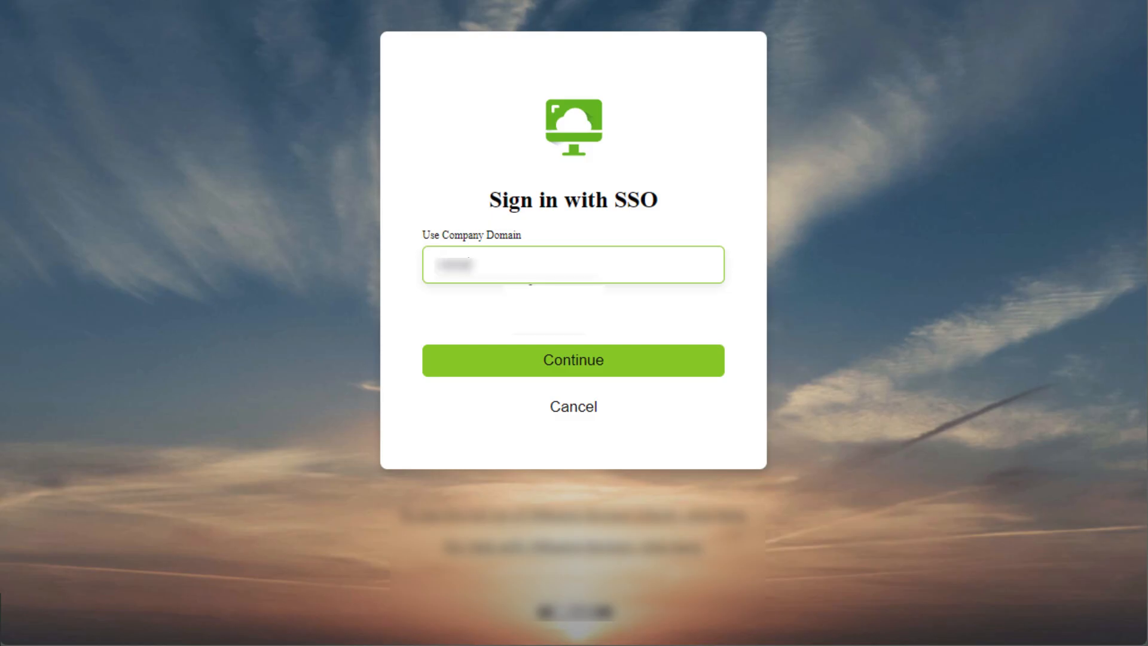
click(572, 360)
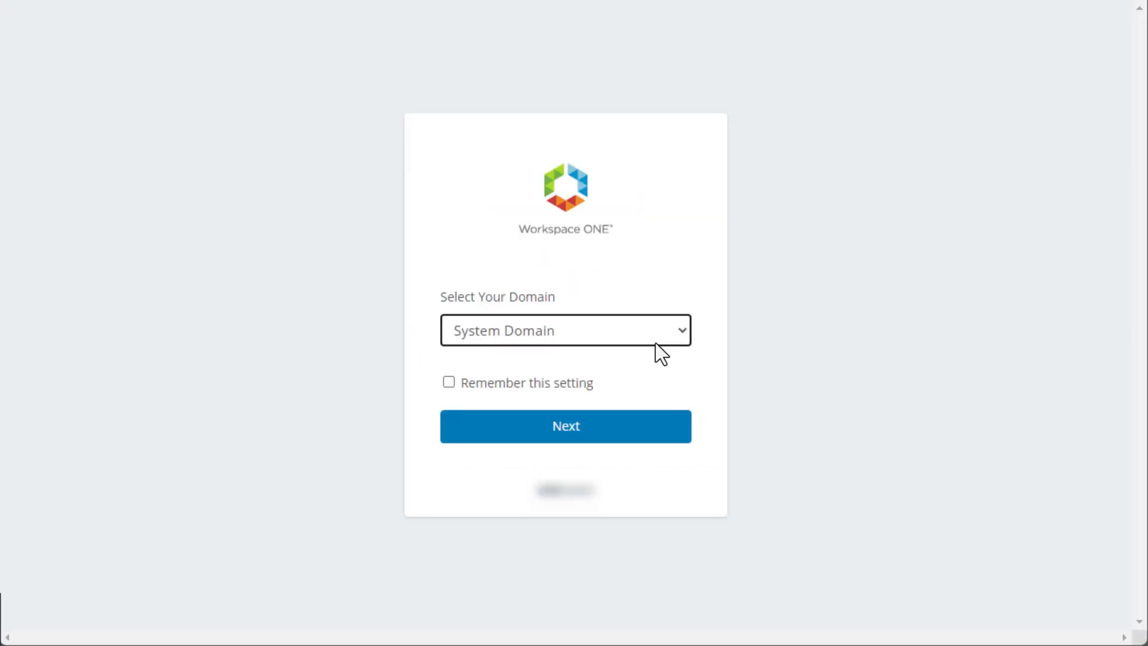
click(565, 426)
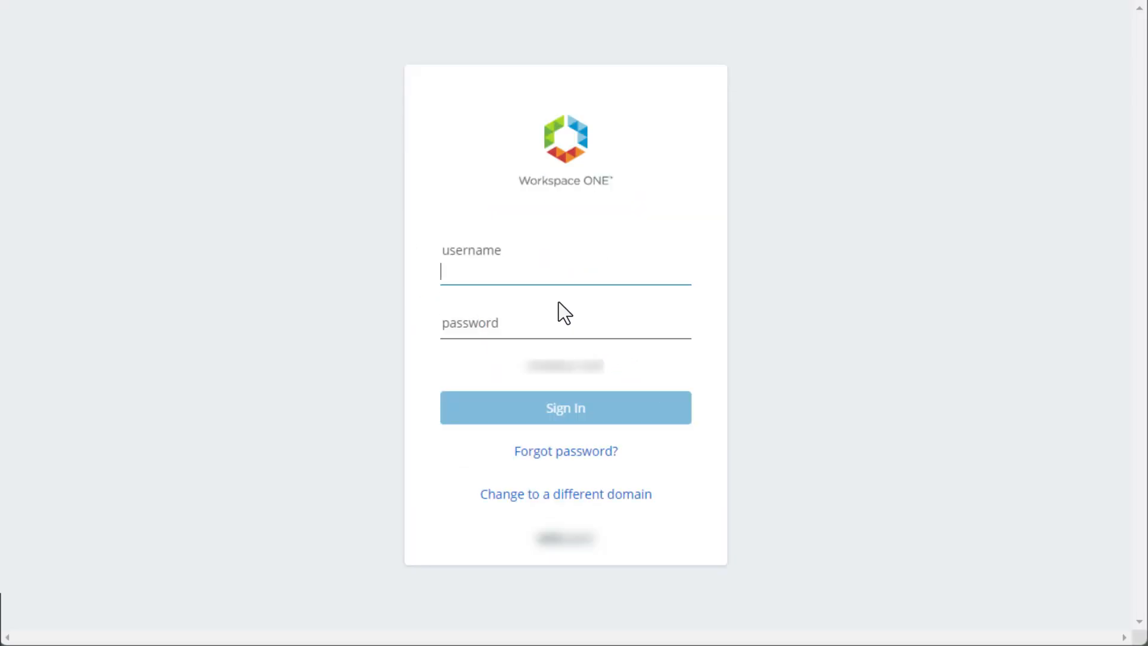
text(eterple)
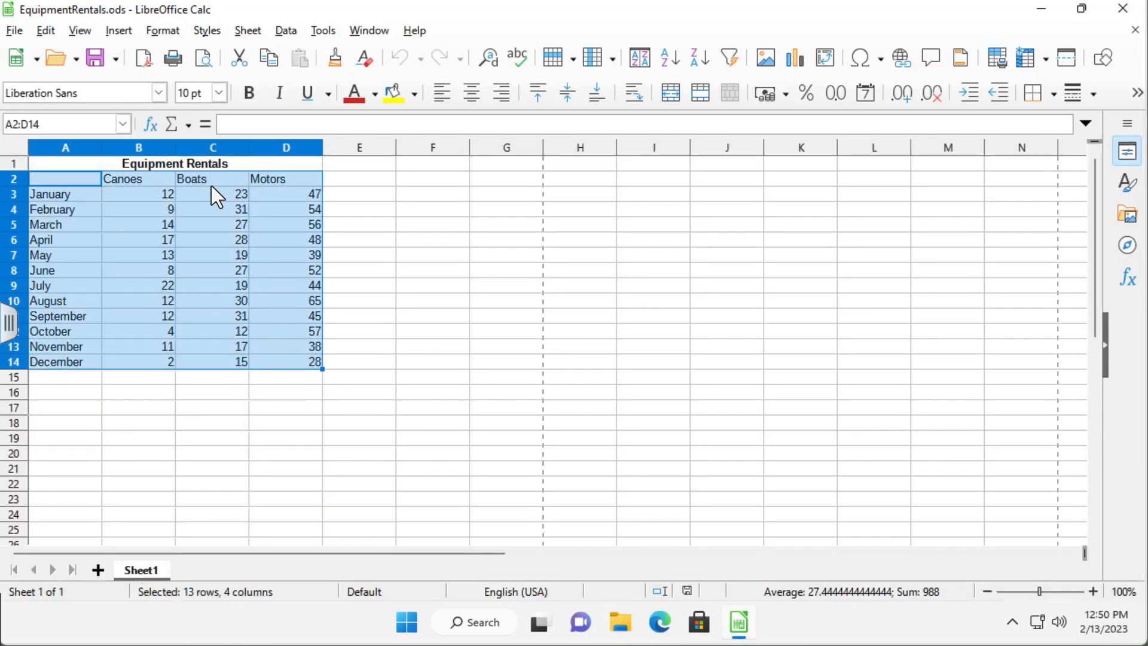
Step: Insert a chart from the selected Equipment Rentals data via the Insert menu
click(119, 30)
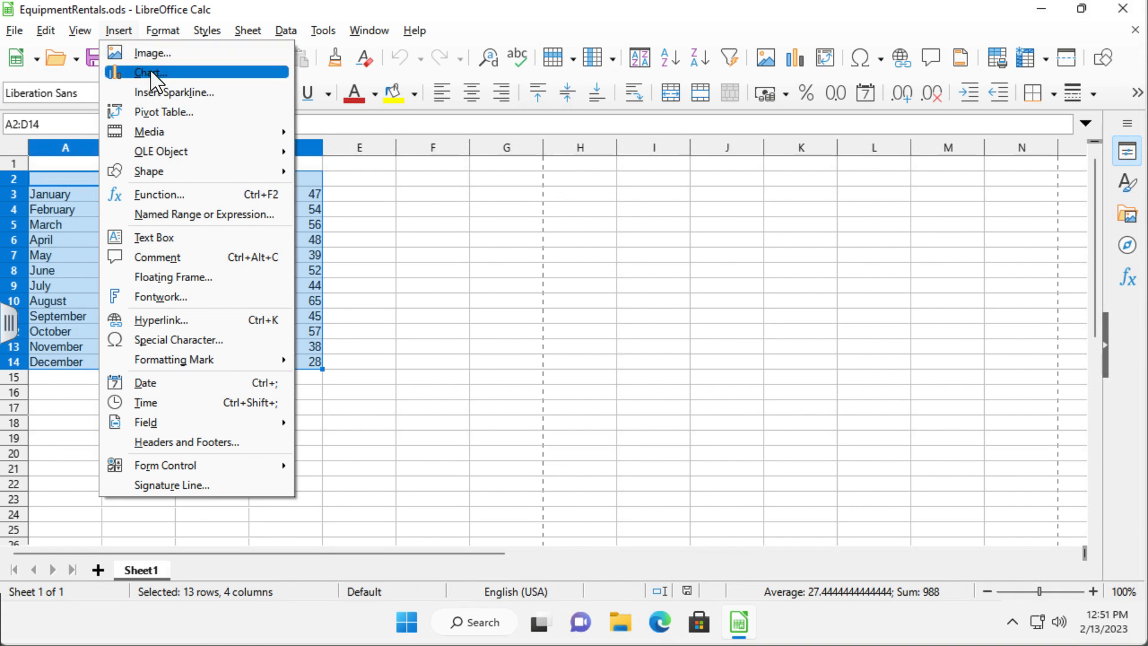
click(150, 72)
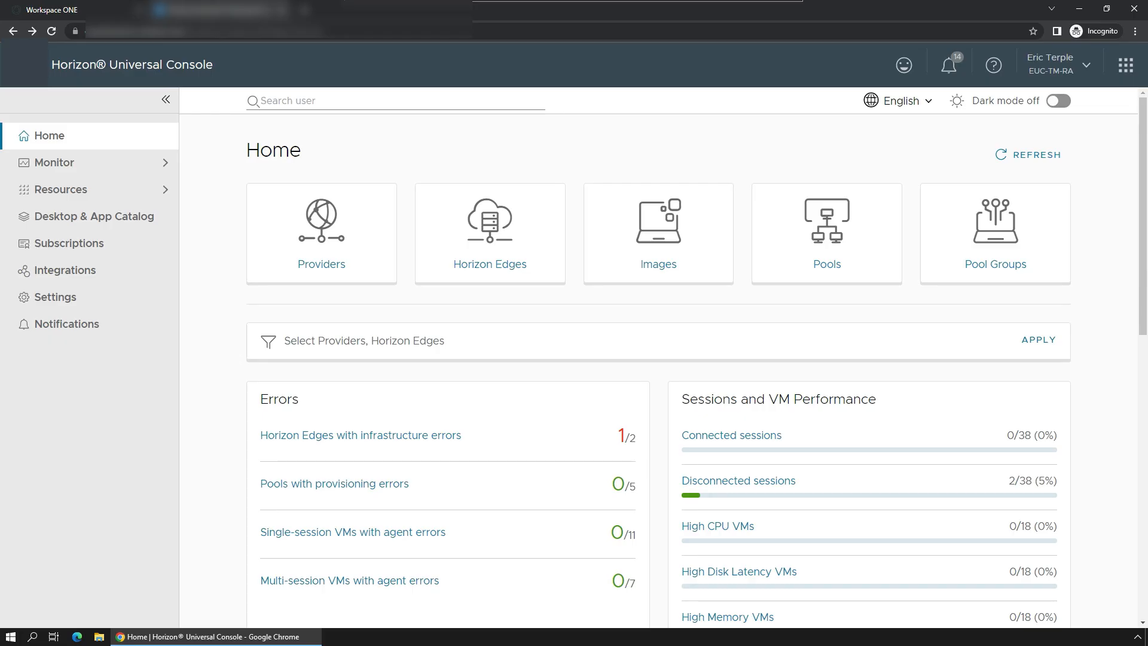
Step: Scroll the Home dashboard past Errors and Utilization charts, then launch Workspace ONE Intelligence
scroll(down, 3)
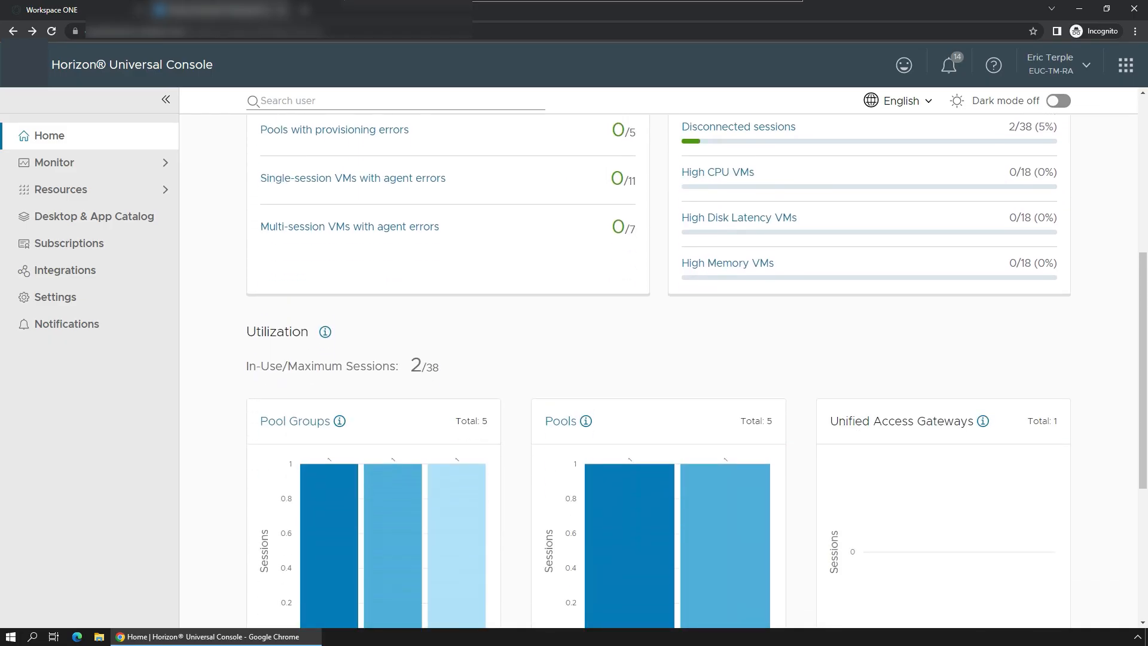
scroll(down, 3)
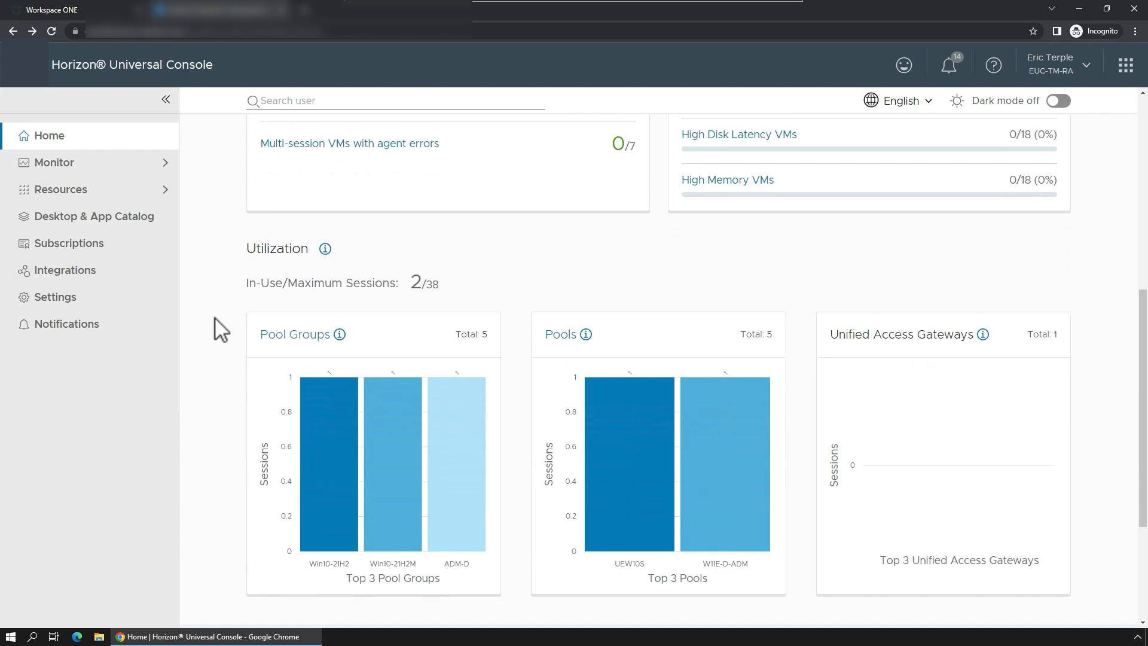
scroll(down, 3)
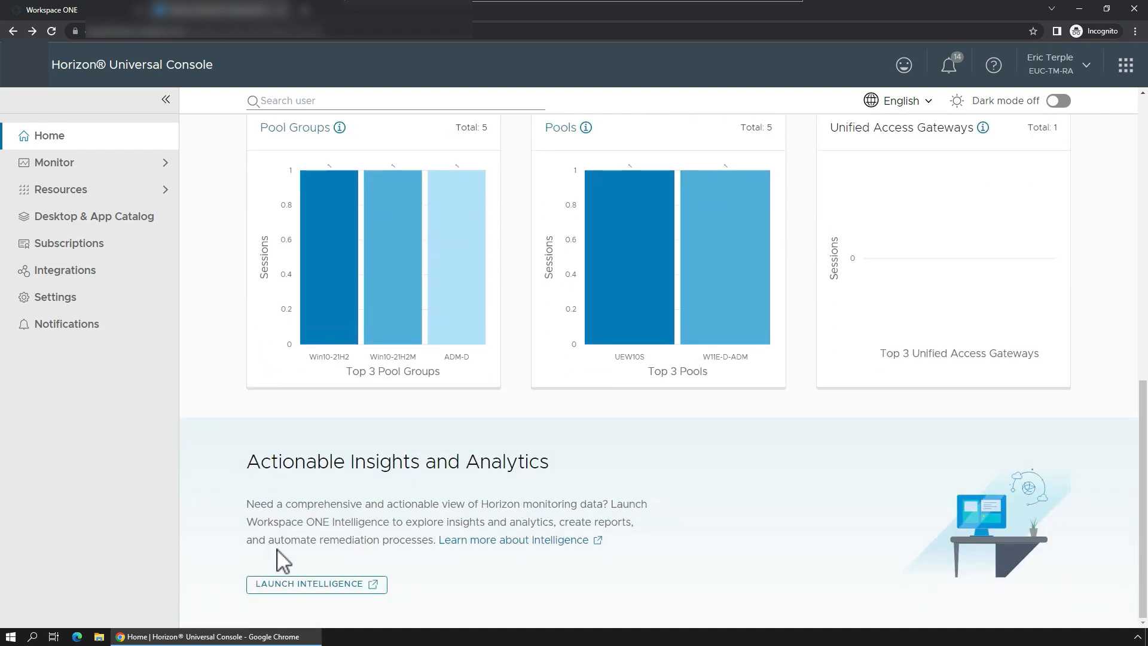
click(315, 583)
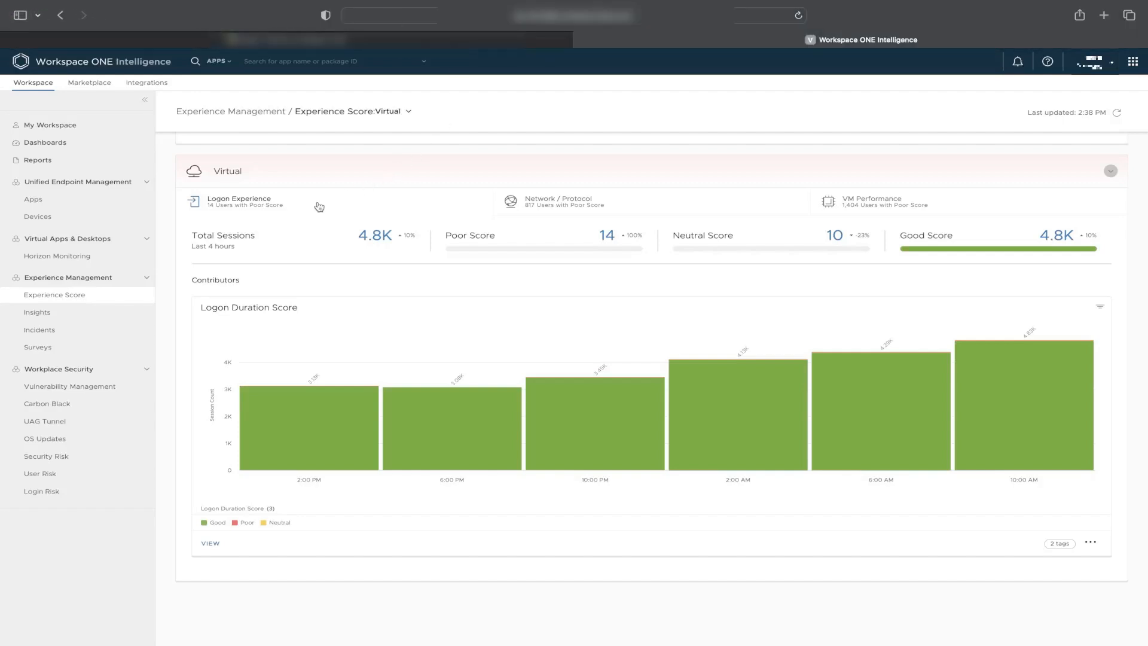
Step: View the Network/Protocol and VM Performance contributor charts of the virtual experience score
click(557, 202)
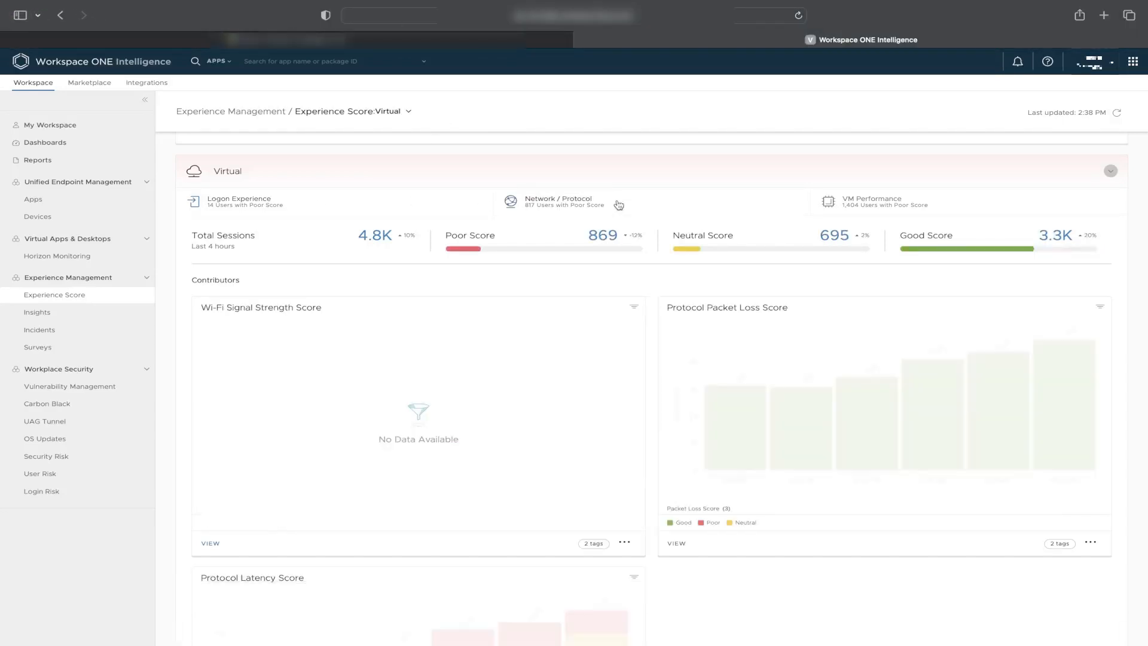
scroll(down, 3)
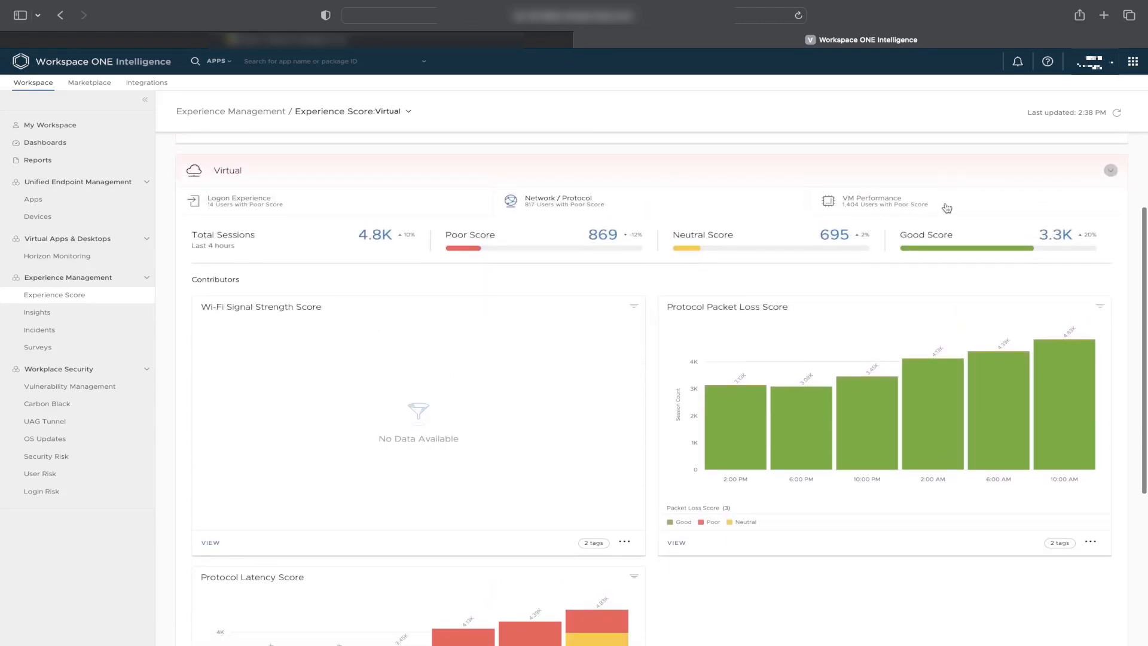
click(870, 201)
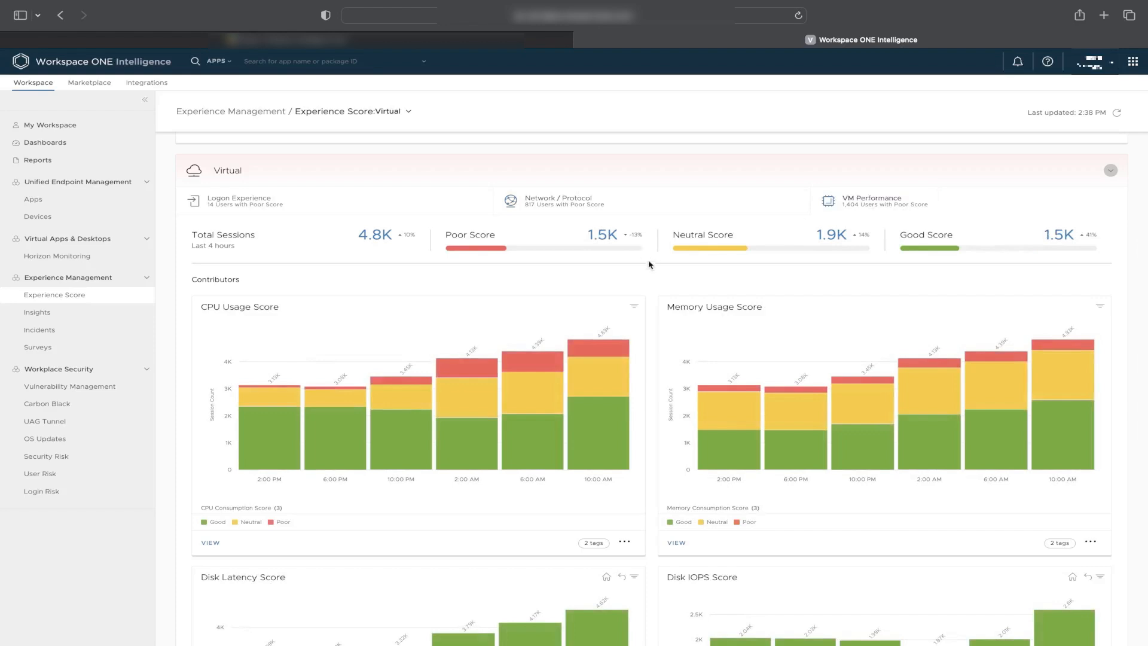
scroll(down, 3)
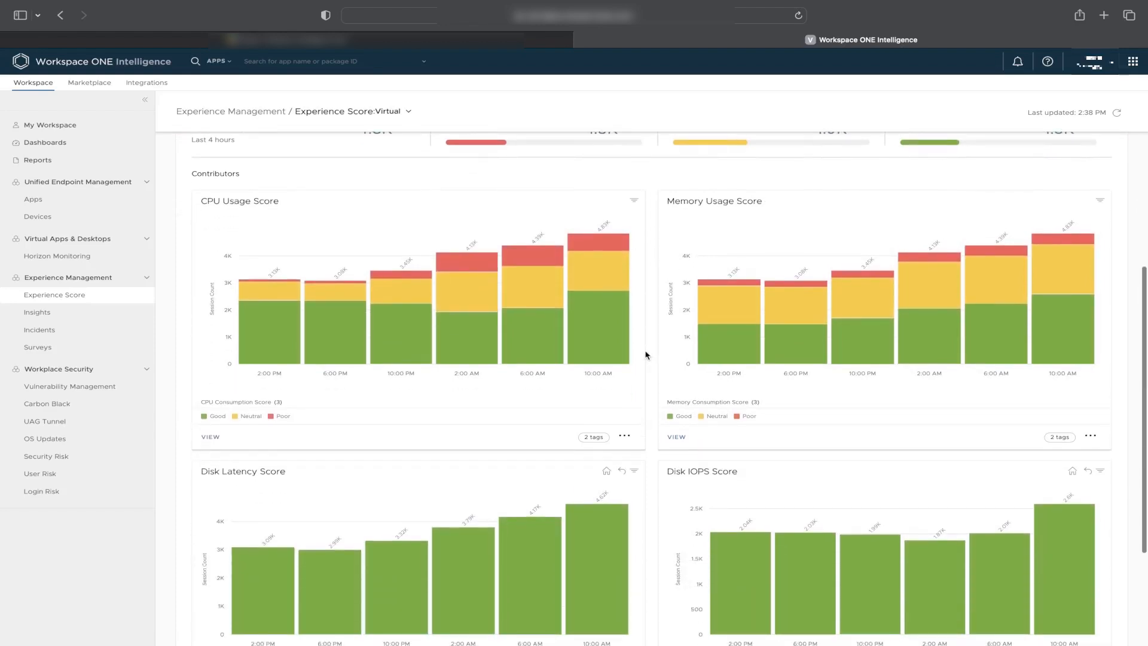